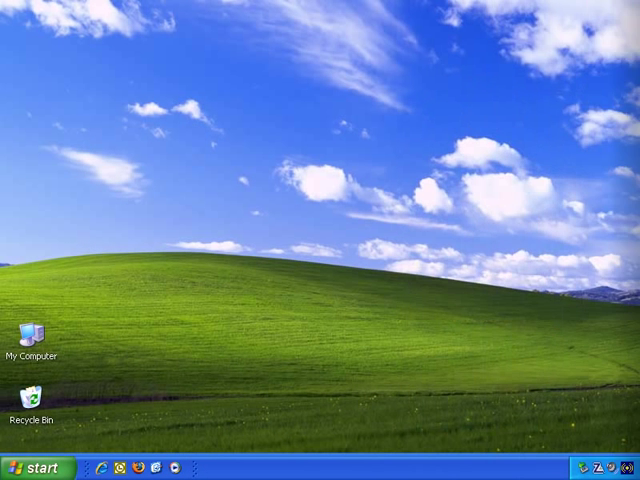
{"action": "mouse_move", "coordinate": [265, 161]}
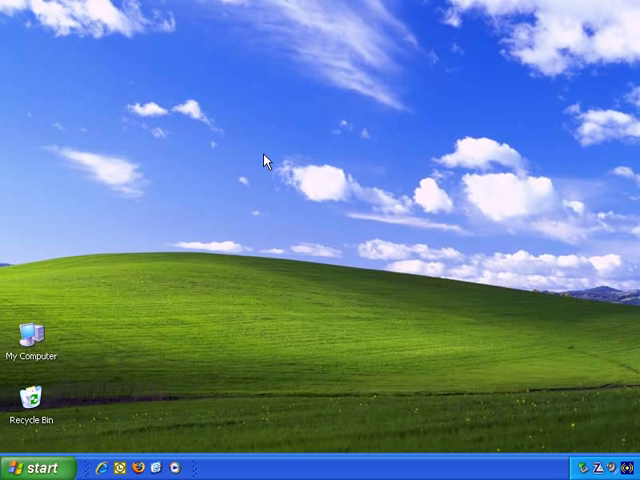
{"action": "mouse_move", "coordinate": [322, 143]}
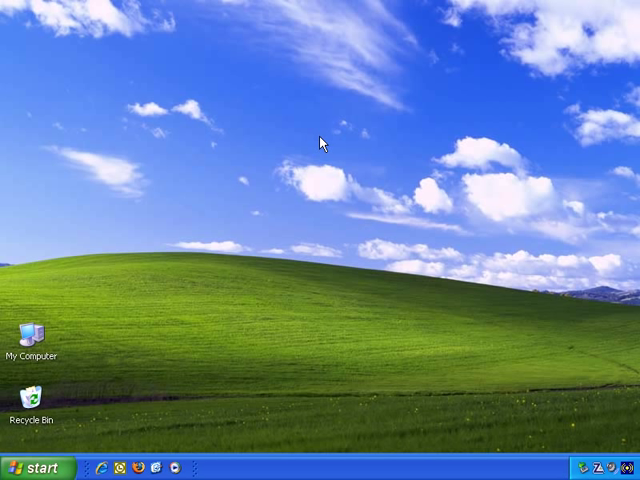
{"action": "mouse_move", "coordinate": [250, 132]}
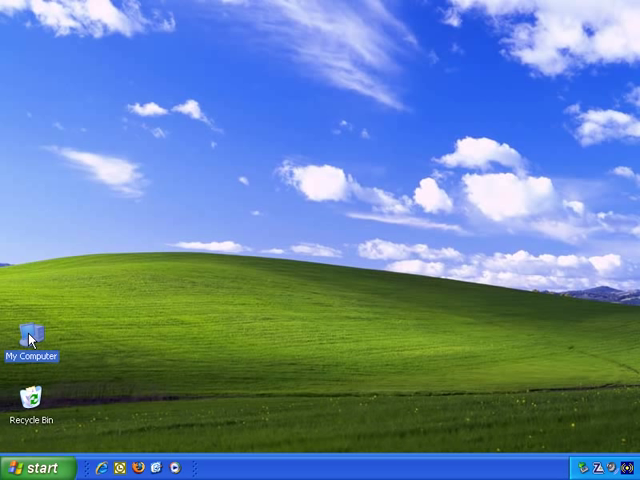
Dismiss the My Computer menu, then open the desktop's New item list
{"action": "right_click", "coordinate": [31, 336]}
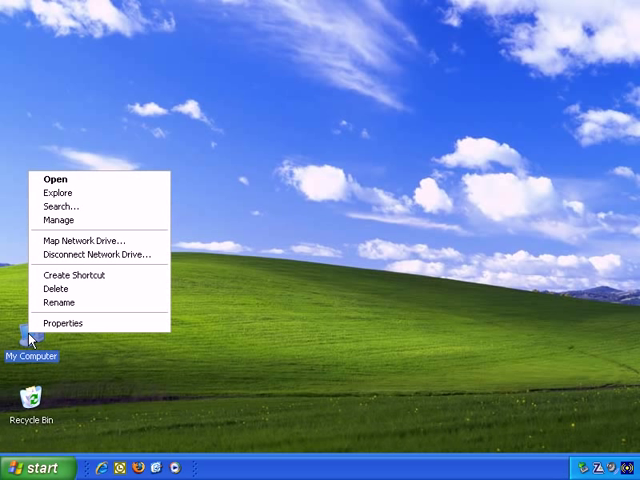
{"action": "left_click", "coordinate": [320, 160]}
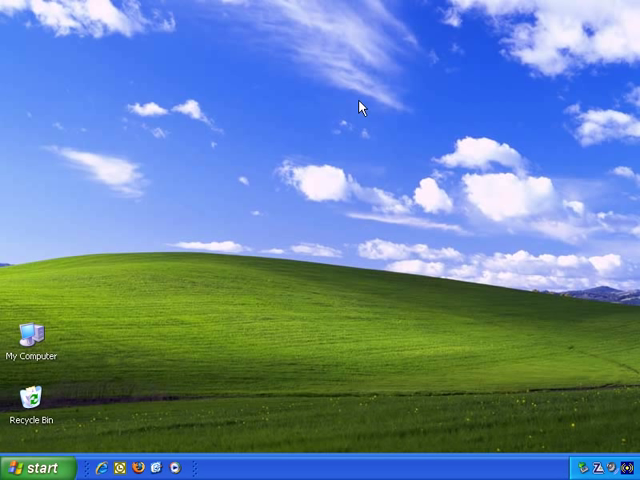
{"action": "mouse_move", "coordinate": [133, 45]}
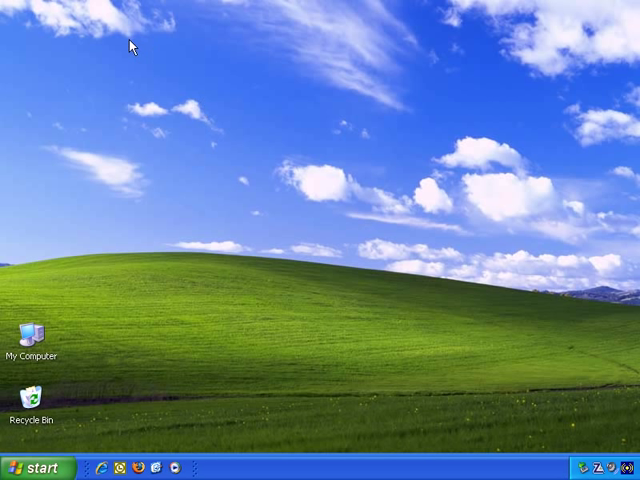
{"action": "left_click_drag", "start_coordinate": [130, 45], "coordinate": [550, 365]}
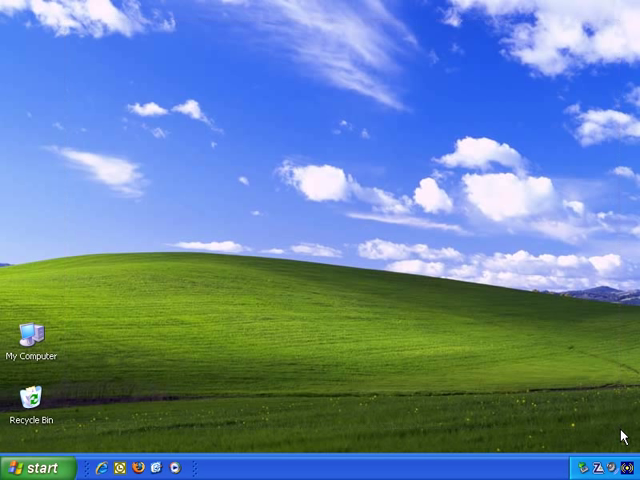
{"action": "mouse_move", "coordinate": [240, 131]}
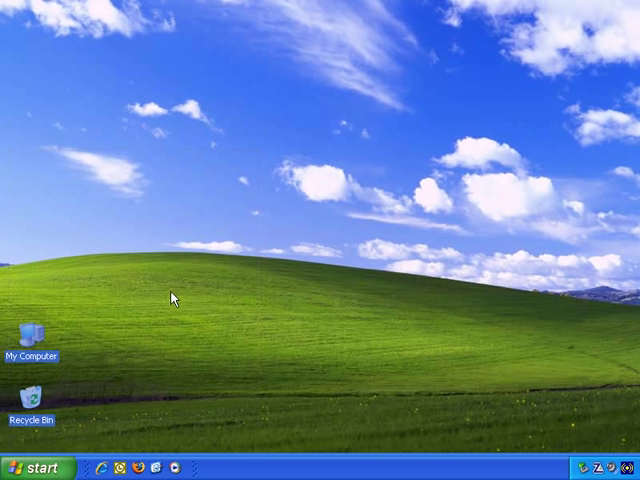
{"action": "mouse_move", "coordinate": [224, 190]}
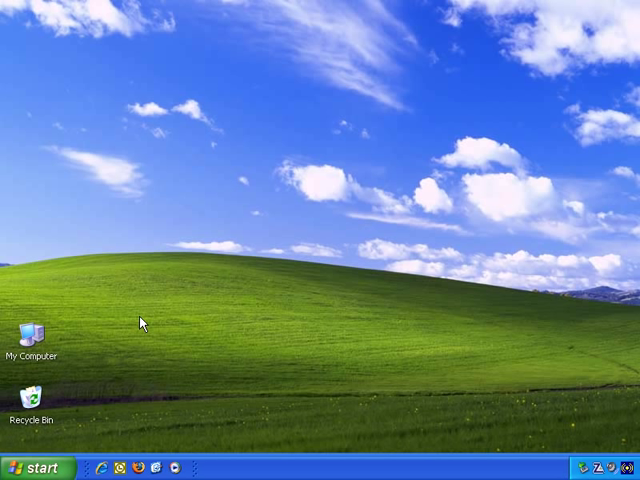
{"action": "mouse_move", "coordinate": [338, 113]}
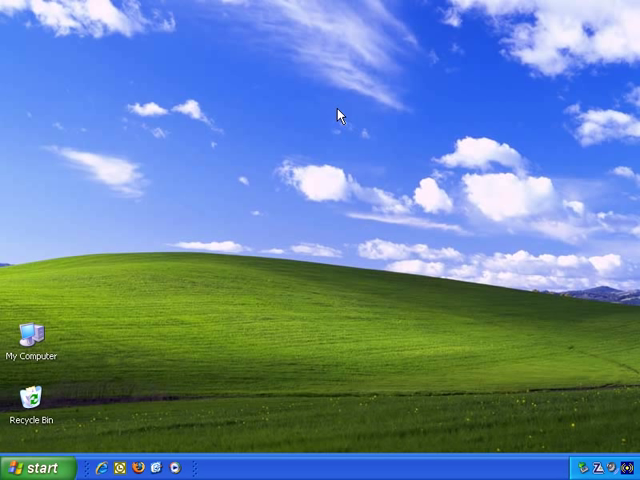
{"action": "right_click", "coordinate": [339, 115]}
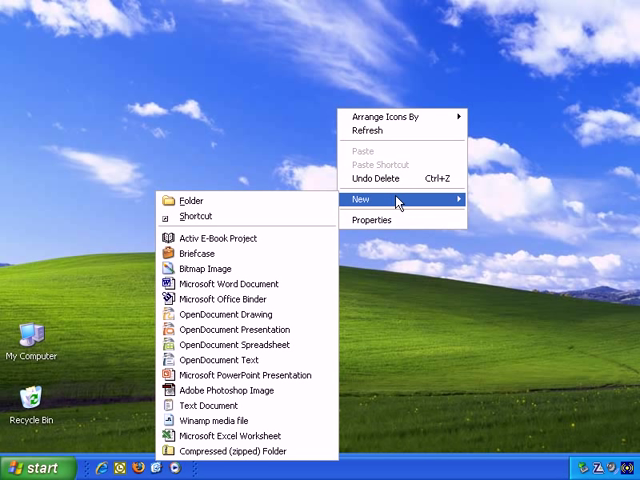
{"action": "mouse_move", "coordinate": [285, 203]}
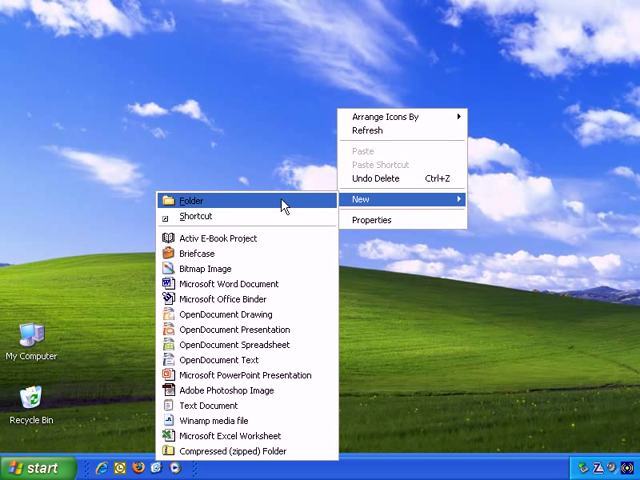
{"action": "mouse_move", "coordinate": [283, 216]}
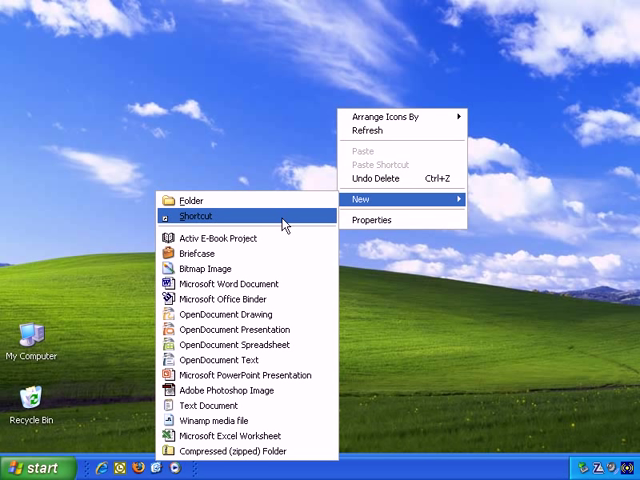
{"action": "mouse_move", "coordinate": [294, 288]}
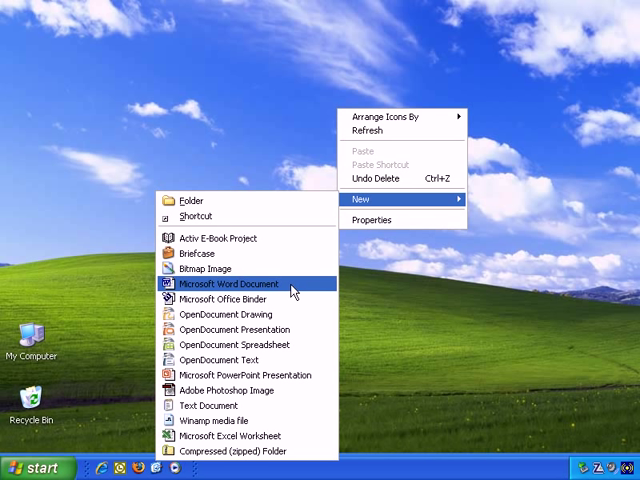
{"action": "mouse_move", "coordinate": [290, 272]}
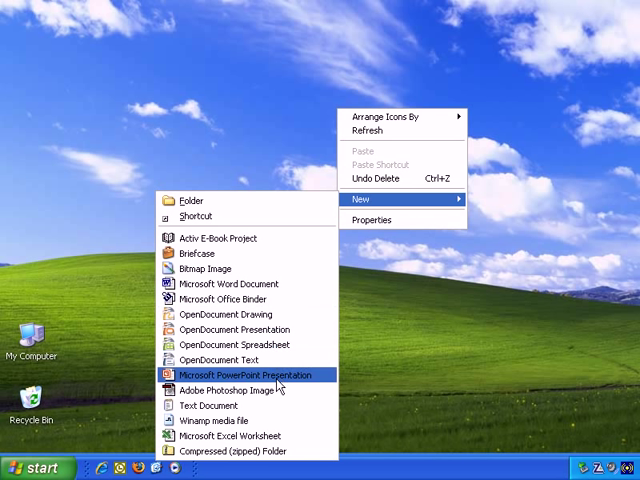
{"action": "mouse_move", "coordinate": [228, 435]}
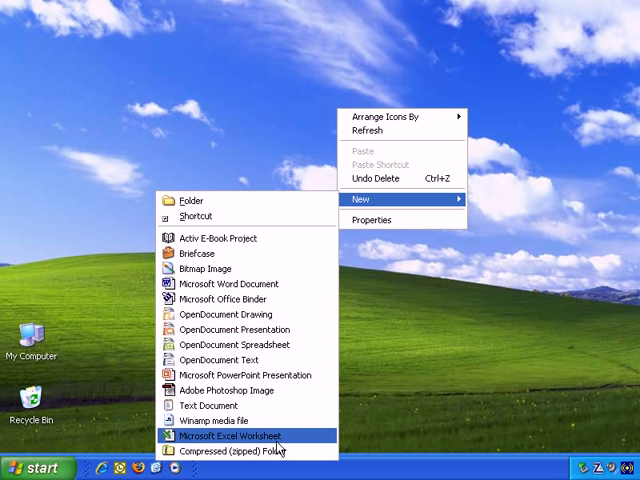
{"action": "mouse_move", "coordinate": [290, 360]}
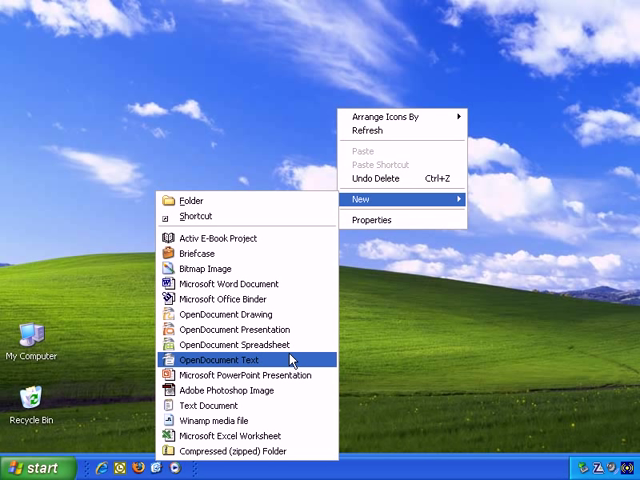
{"action": "mouse_move", "coordinate": [258, 405]}
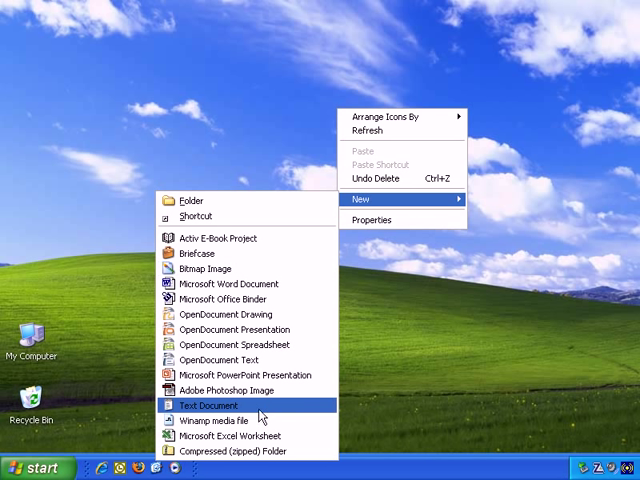
{"action": "mouse_move", "coordinate": [267, 216]}
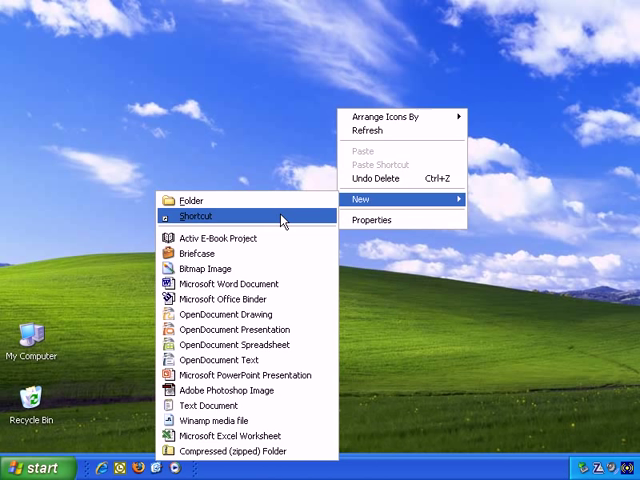
{"action": "left_click", "coordinate": [196, 215]}
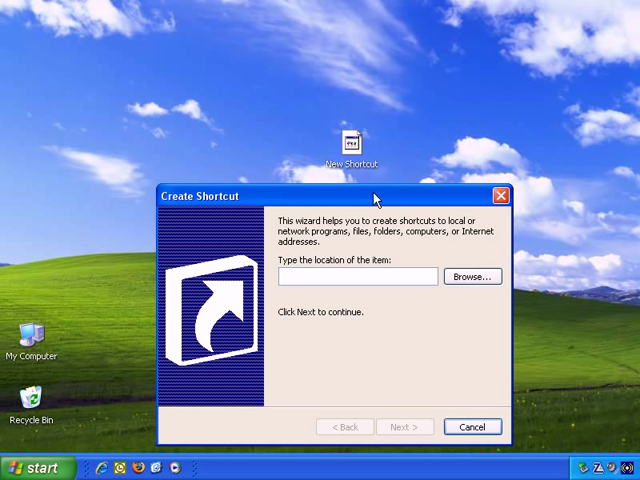
{"action": "mouse_move", "coordinate": [350, 155]}
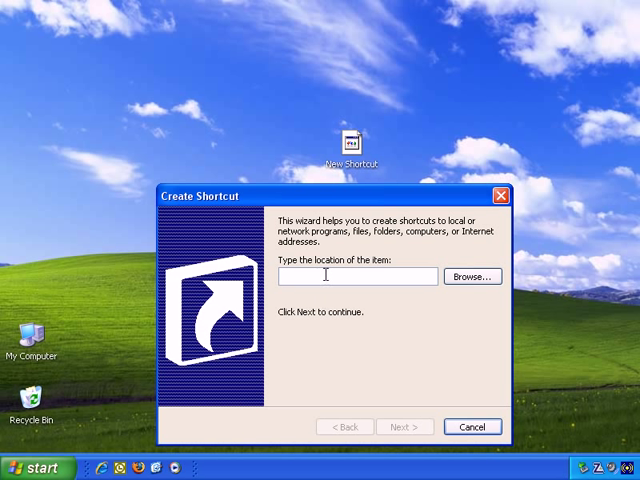
{"action": "mouse_move", "coordinate": [415, 240]}
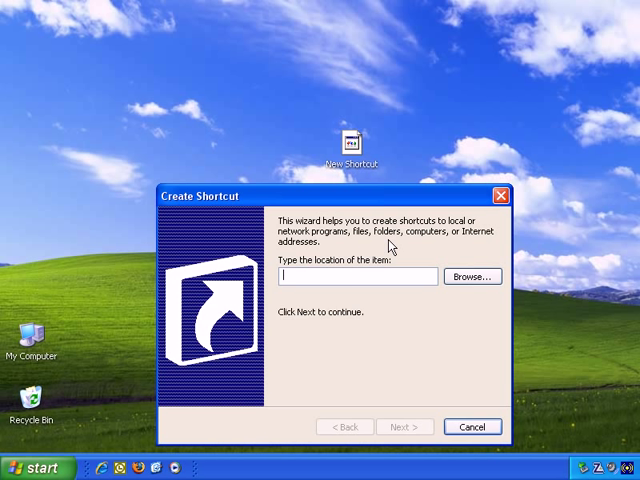
{"action": "type", "text": "http://www.y"}
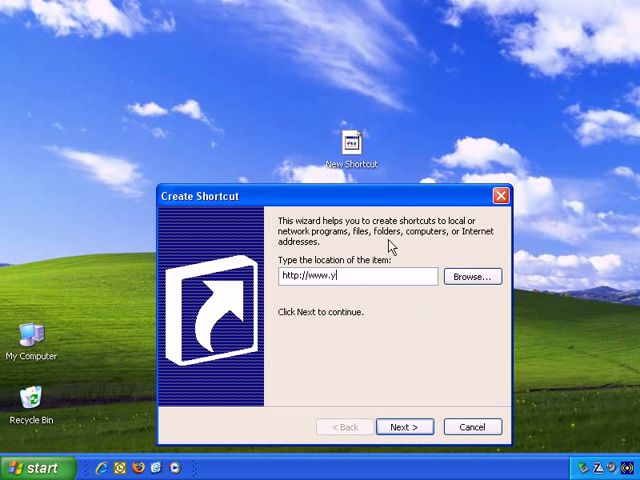
{"action": "type", "text": "ahoo.com"}
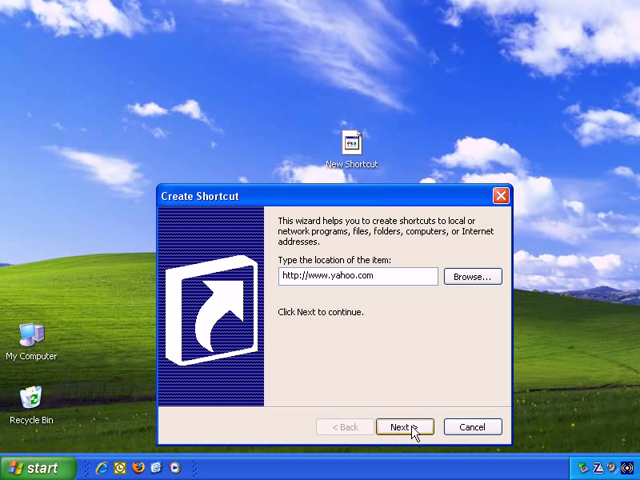
{"action": "left_click", "coordinate": [403, 427]}
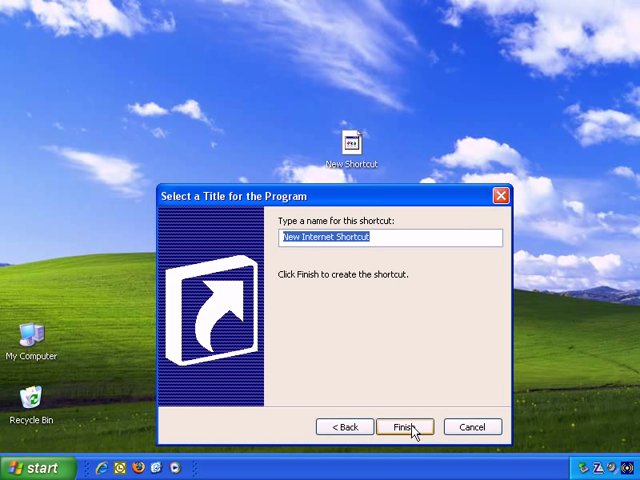
{"action": "mouse_move", "coordinate": [406, 234]}
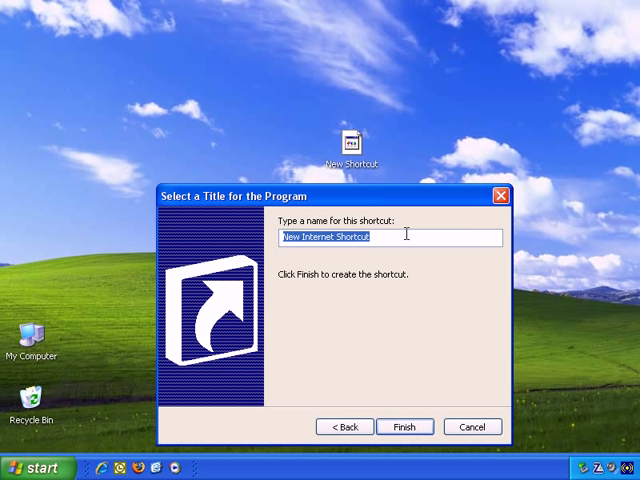
Enter 'Go To Yahoo!' as the shortcut's name
{"action": "type", "text": "G"}
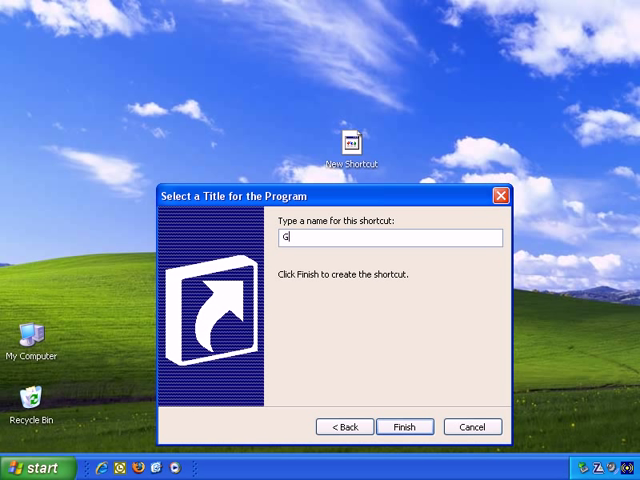
{"action": "type", "text": "o To Ya"}
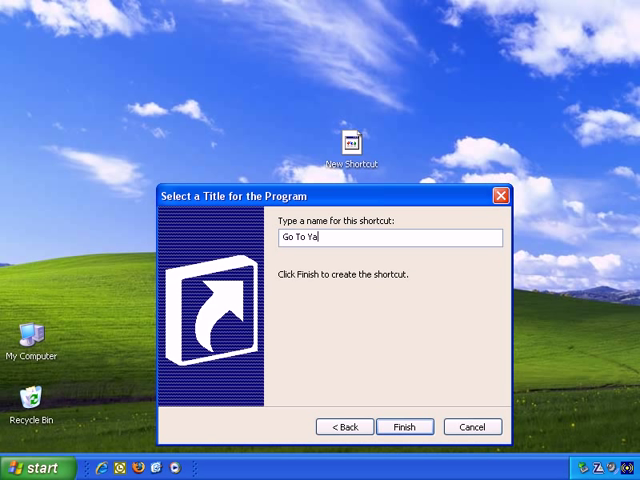
{"action": "type", "text": "hoo!"}
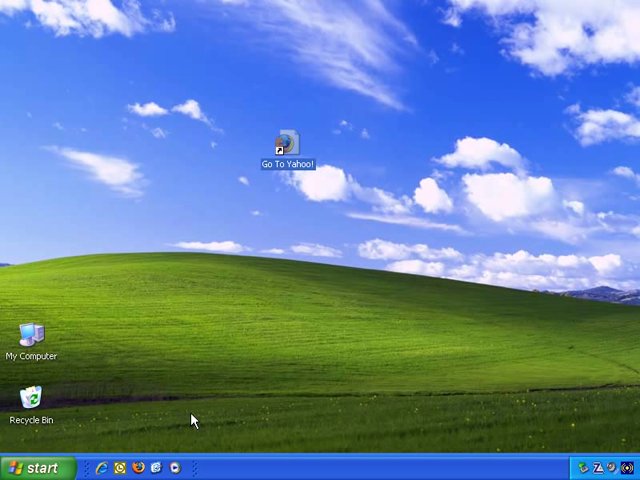
{"action": "mouse_move", "coordinate": [302, 173]}
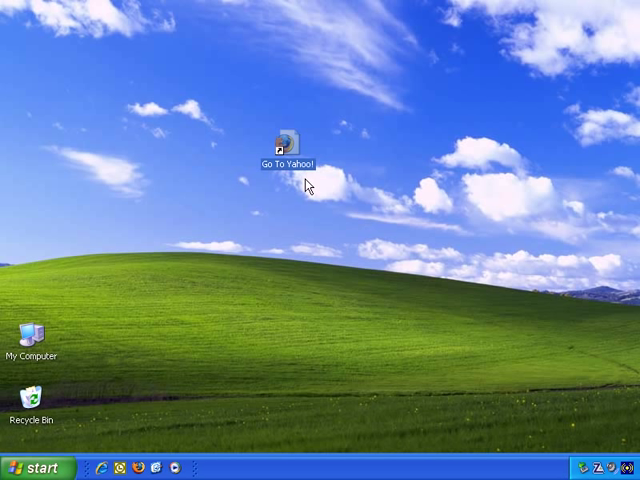
Bring up the context menu of the Go To Yahoo! desktop icon
{"action": "right_click", "coordinate": [285, 135]}
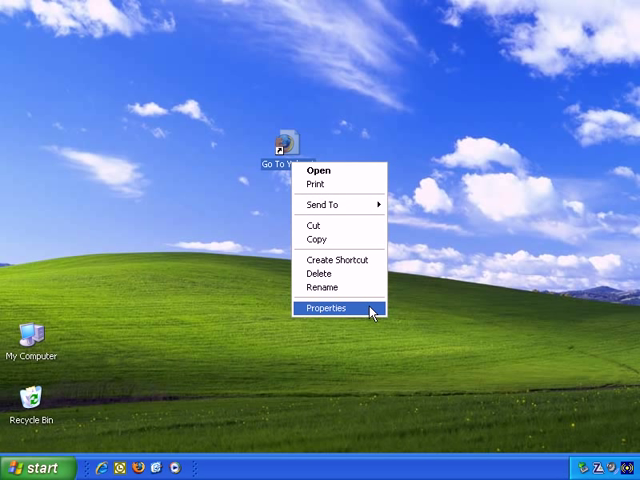
{"action": "left_click", "coordinate": [325, 308]}
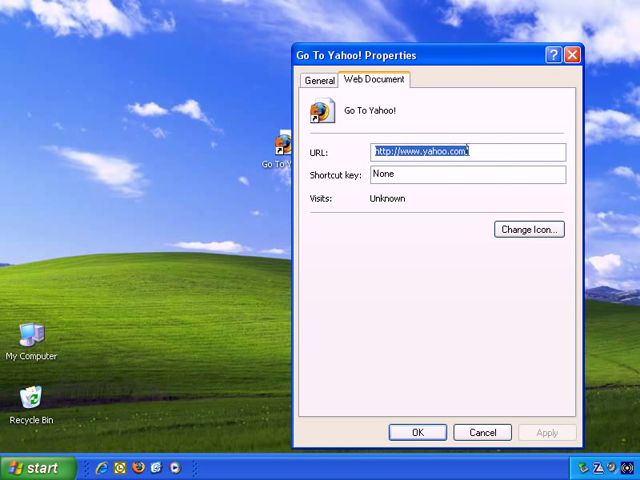
{"action": "left_click", "coordinate": [467, 152]}
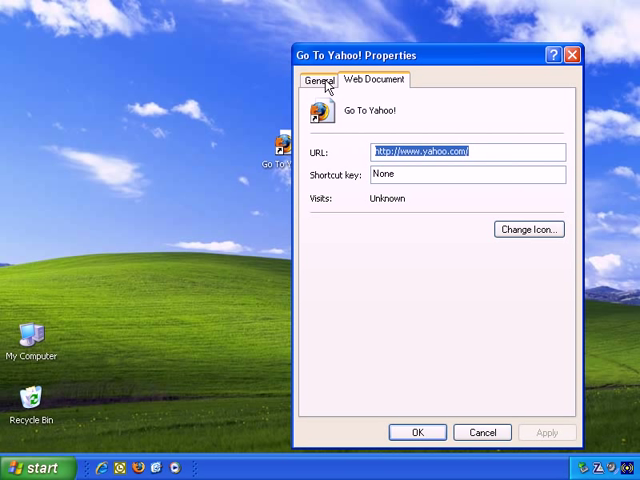
{"action": "left_click", "coordinate": [321, 80]}
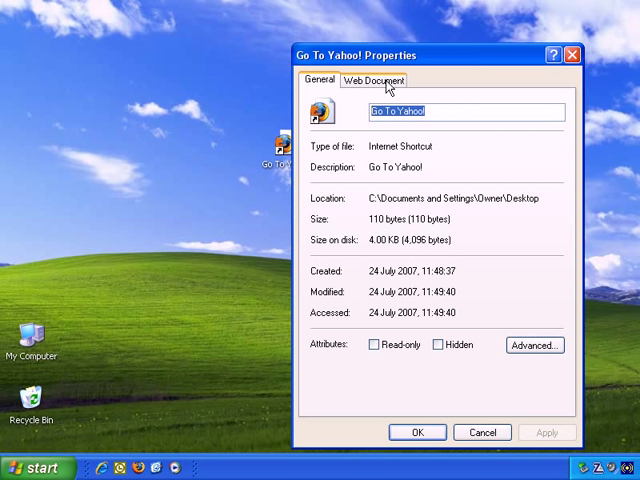
{"action": "left_click", "coordinate": [374, 80]}
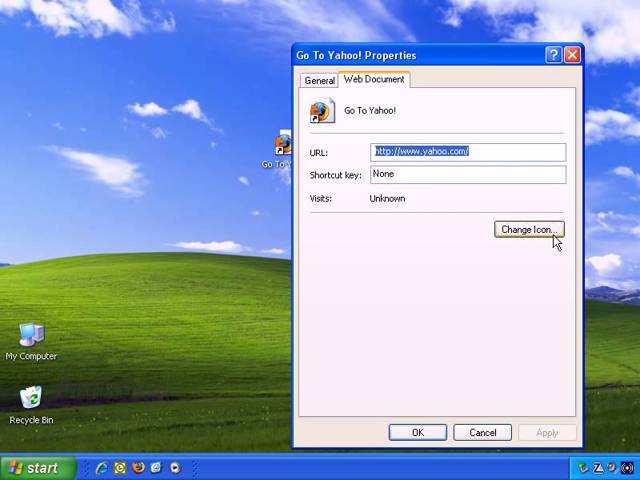
{"action": "left_click", "coordinate": [528, 229]}
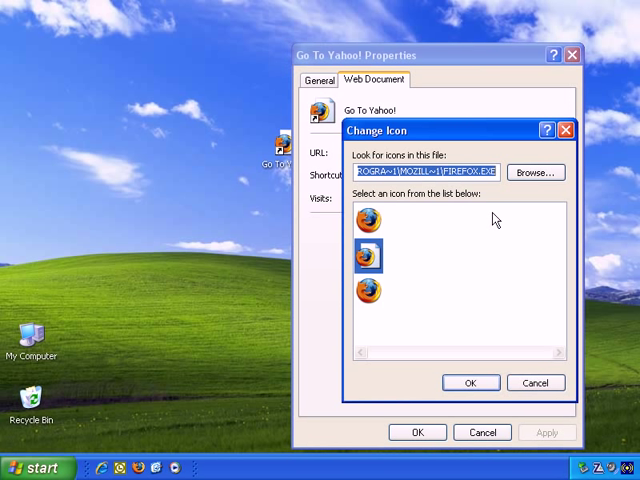
{"action": "mouse_move", "coordinate": [378, 145]}
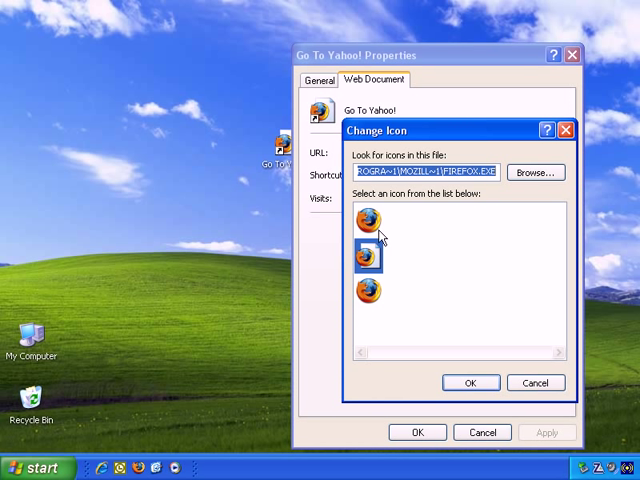
{"action": "mouse_move", "coordinate": [522, 362]}
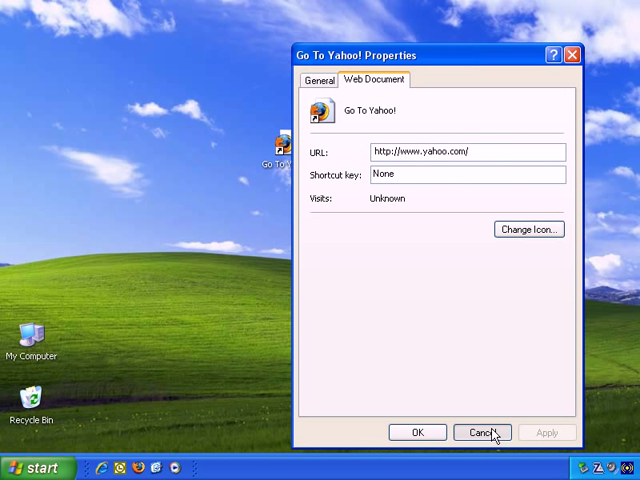
{"action": "left_click", "coordinate": [482, 432]}
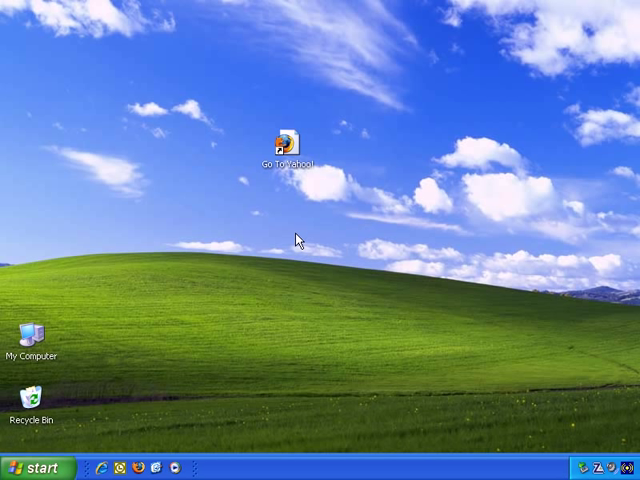
{"action": "right_click", "coordinate": [300, 240]}
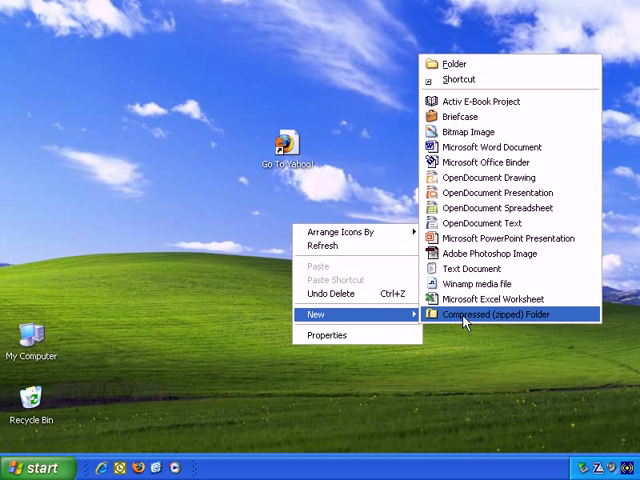
{"action": "mouse_move", "coordinate": [505, 147]}
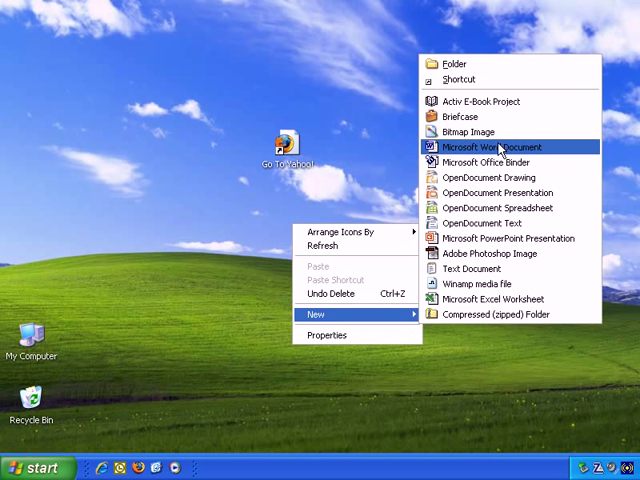
{"action": "mouse_move", "coordinate": [375, 190]}
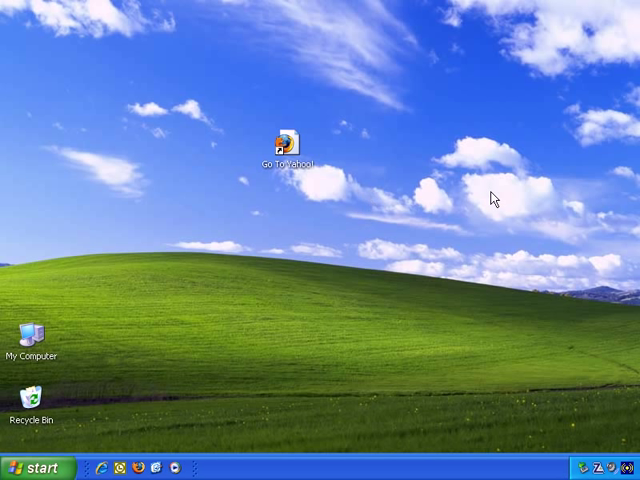
Reopen the desktop context menu on empty space to reach New
{"action": "right_click", "coordinate": [494, 196]}
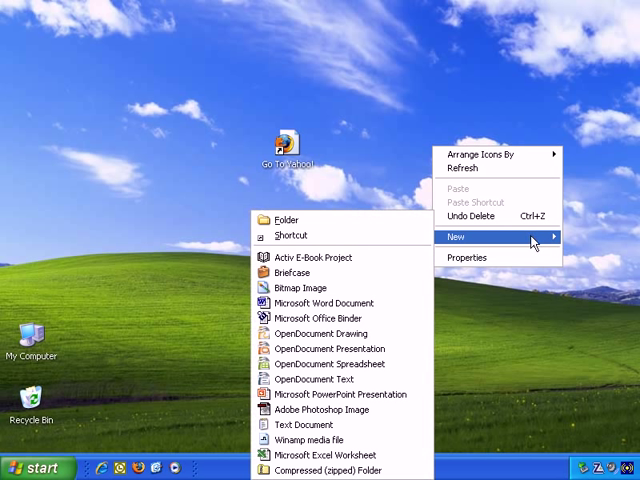
{"action": "mouse_move", "coordinate": [390, 303]}
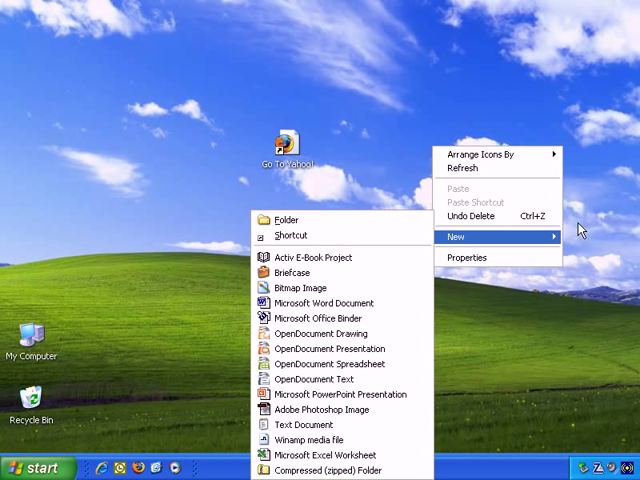
{"action": "mouse_move", "coordinate": [425, 237]}
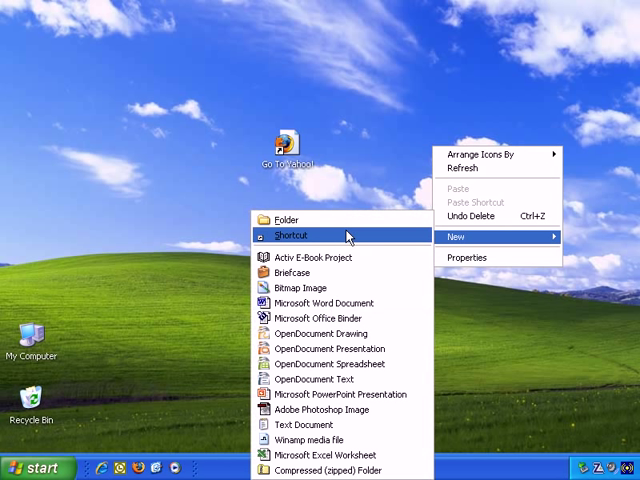
{"action": "mouse_move", "coordinate": [211, 186]}
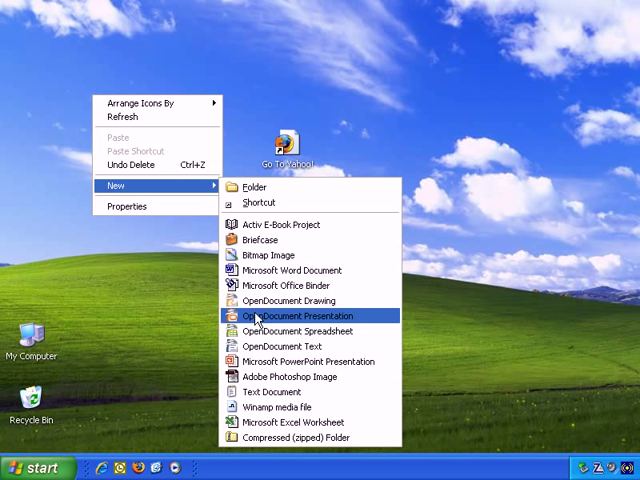
{"action": "mouse_move", "coordinate": [278, 188]}
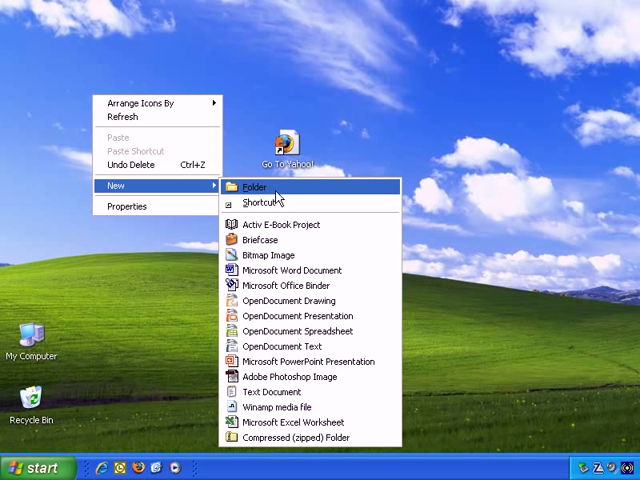
Choose Shortcut from the New submenu to launch the Create Shortcut wizard
{"action": "left_click", "coordinate": [262, 201]}
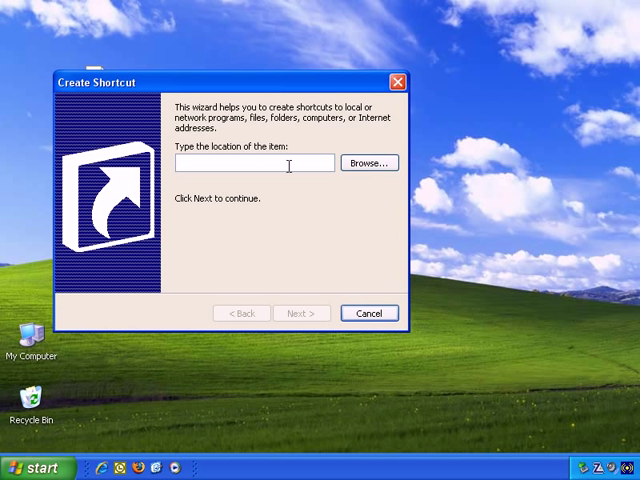
{"action": "mouse_move", "coordinate": [369, 163]}
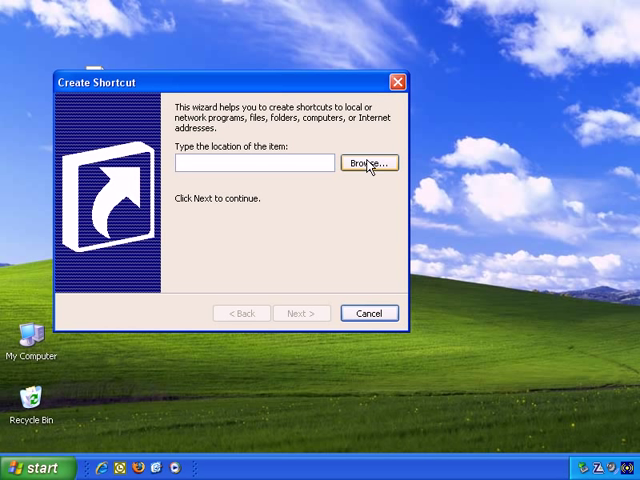
{"action": "mouse_move", "coordinate": [383, 173]}
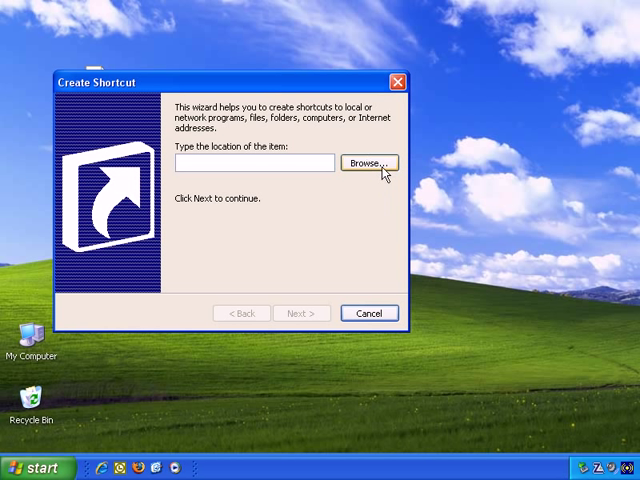
Browse for the target, expanding My Computer, Local Disk (C:) and Program Files
{"action": "left_click", "coordinate": [367, 163]}
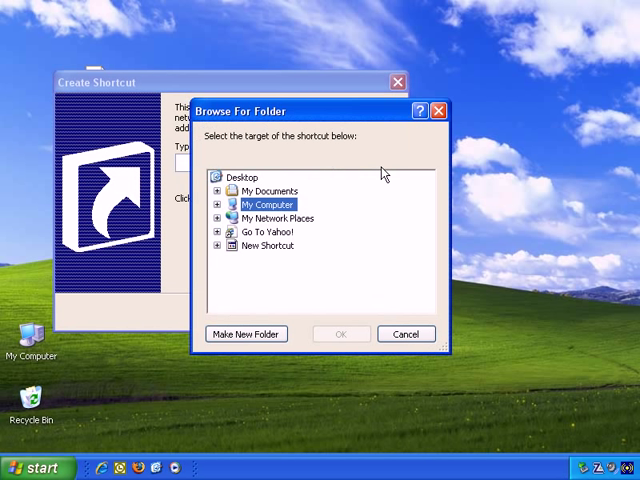
{"action": "mouse_move", "coordinate": [255, 172]}
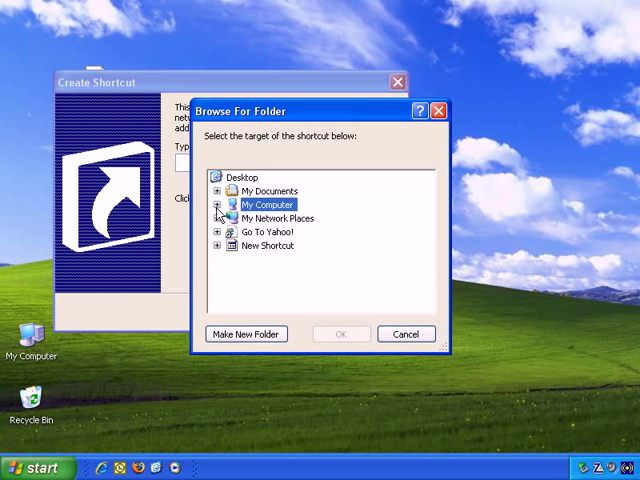
{"action": "left_click", "coordinate": [220, 204]}
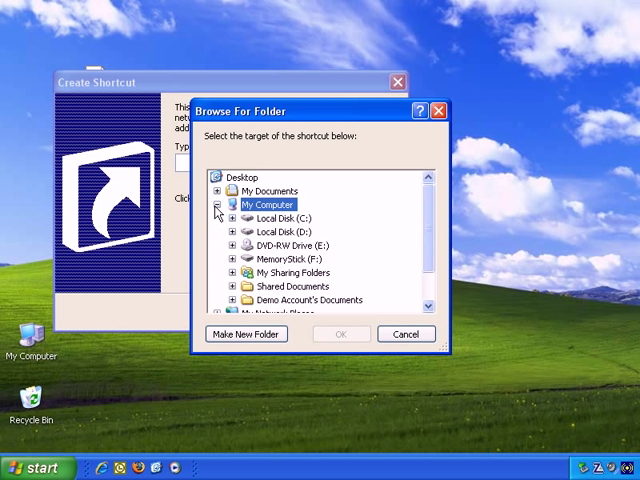
{"action": "left_click", "coordinate": [279, 232]}
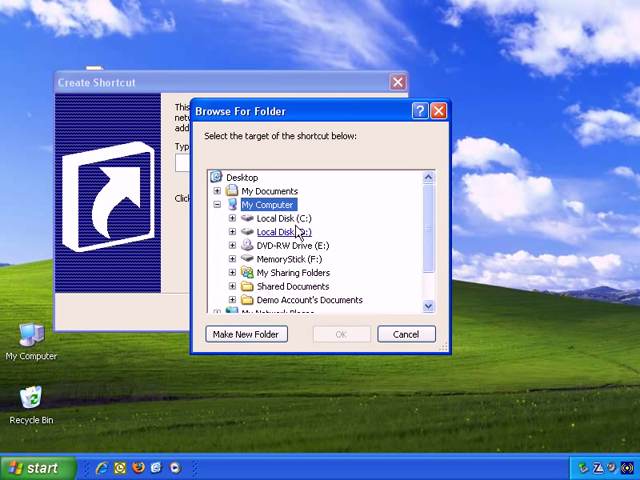
{"action": "left_click", "coordinate": [308, 300]}
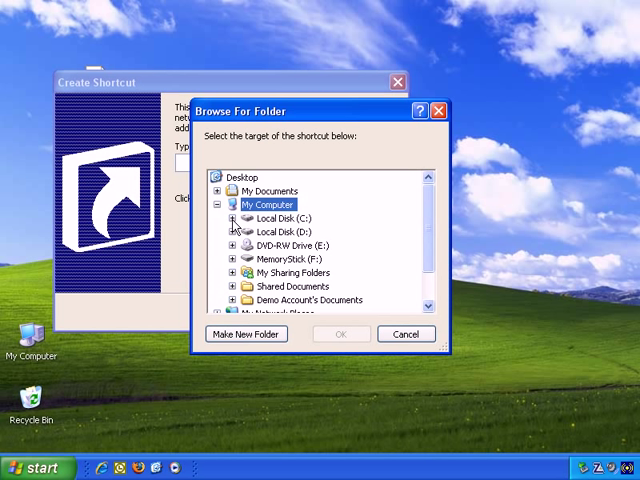
{"action": "left_click", "coordinate": [231, 218]}
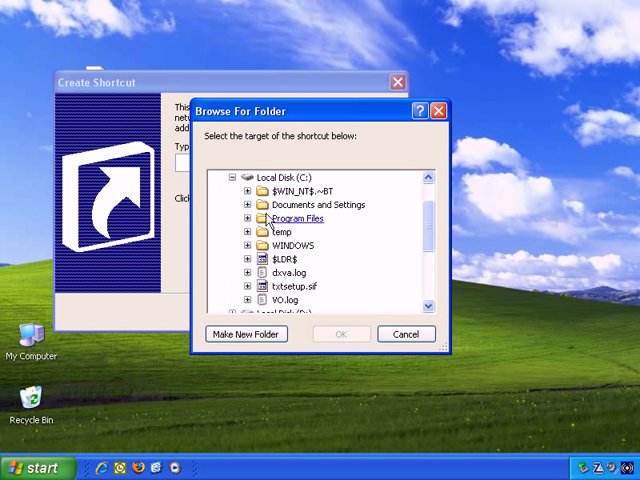
{"action": "left_click", "coordinate": [291, 286]}
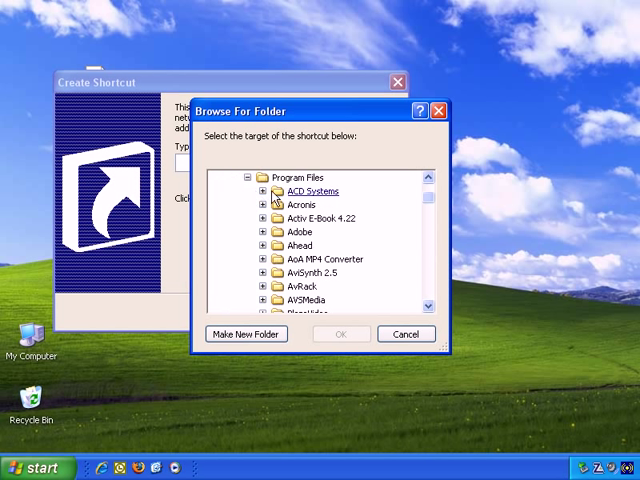
Pick EXCEL.EXE from Microsoft Office\Office as the shortcut target
{"action": "left_click", "coordinate": [322, 259]}
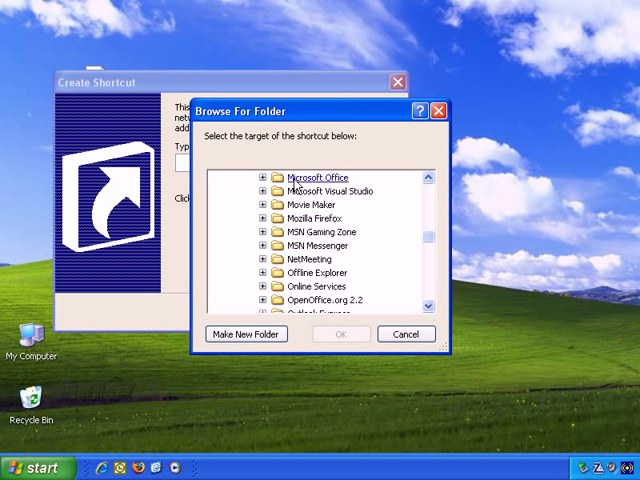
{"action": "left_click", "coordinate": [263, 177]}
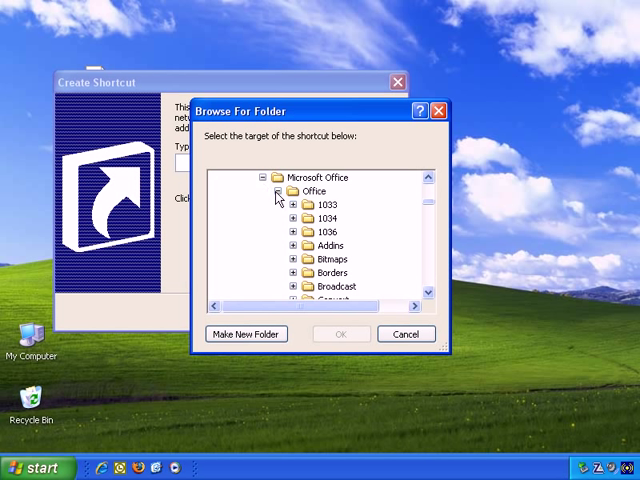
{"action": "left_click", "coordinate": [280, 191]}
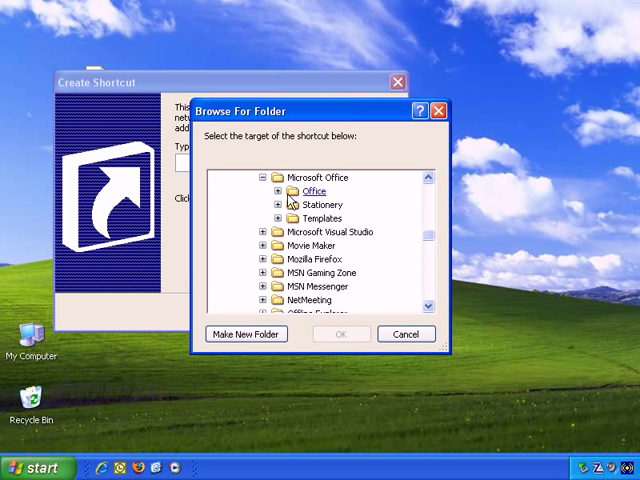
{"action": "left_click", "coordinate": [278, 191]}
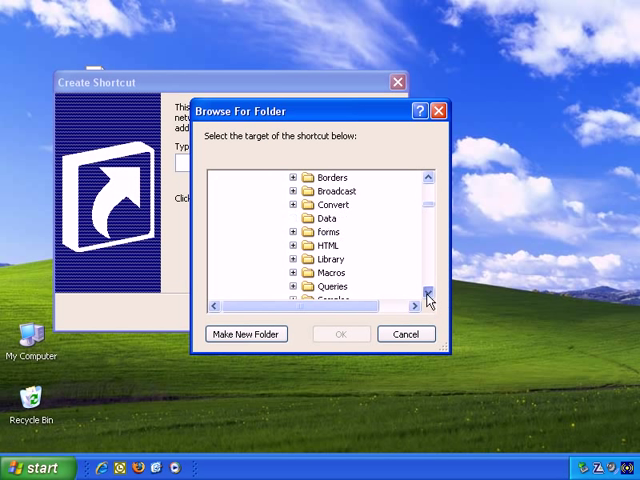
{"action": "left_click", "coordinate": [427, 296]}
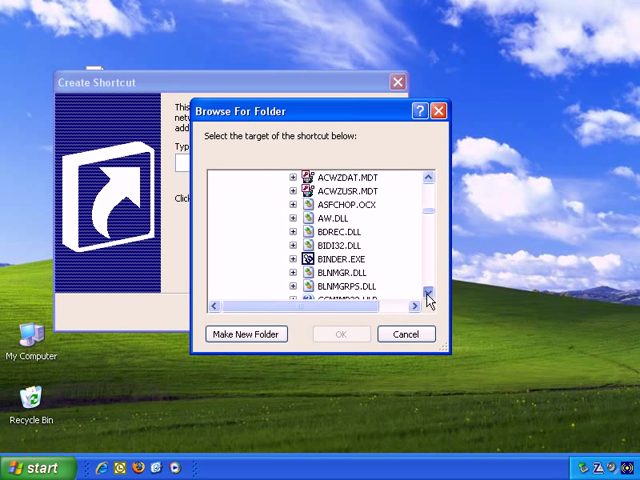
{"action": "scroll", "scroll_direction": "down", "scroll_amount": 3}
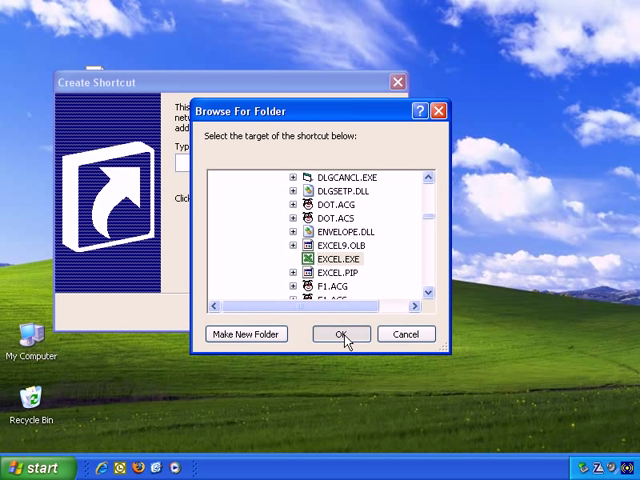
{"action": "left_click", "coordinate": [340, 333]}
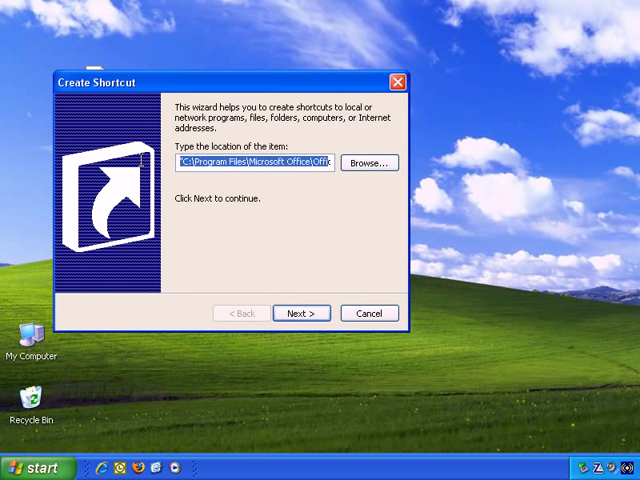
Name the EXCEL.EXE shortcut 'Launch Excel' and finish the wizard
{"action": "type", "text": "EXCEL.EXE"}
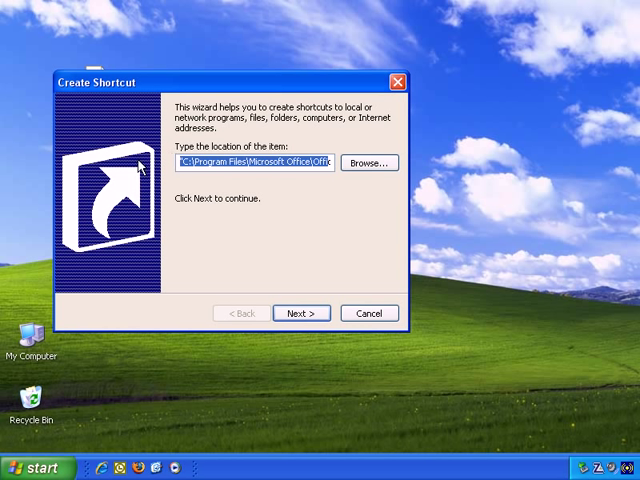
{"action": "mouse_move", "coordinate": [223, 161]}
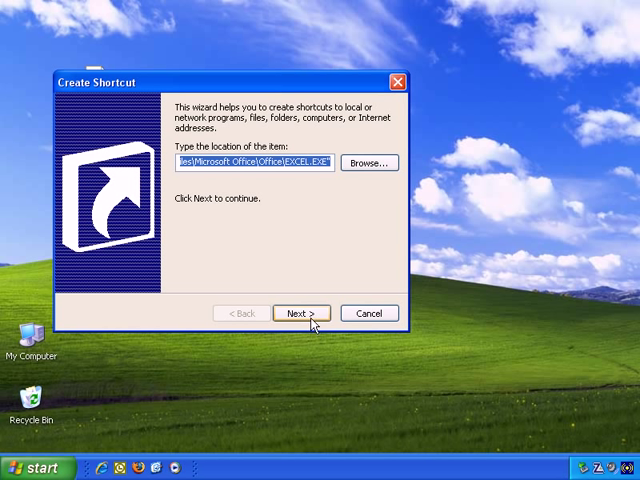
{"action": "left_click", "coordinate": [301, 313]}
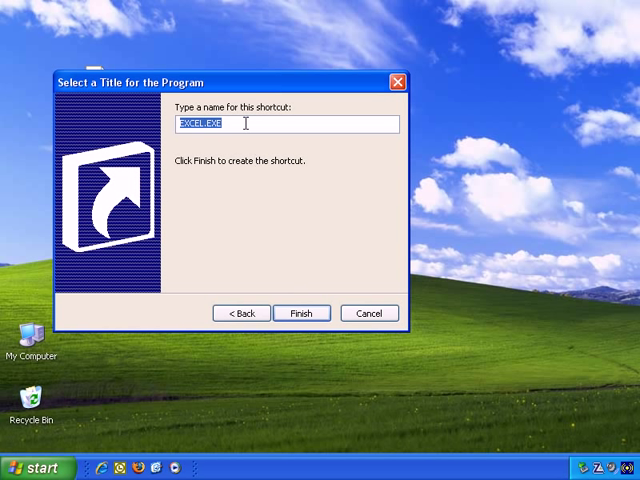
{"action": "type", "text": "Launch"}
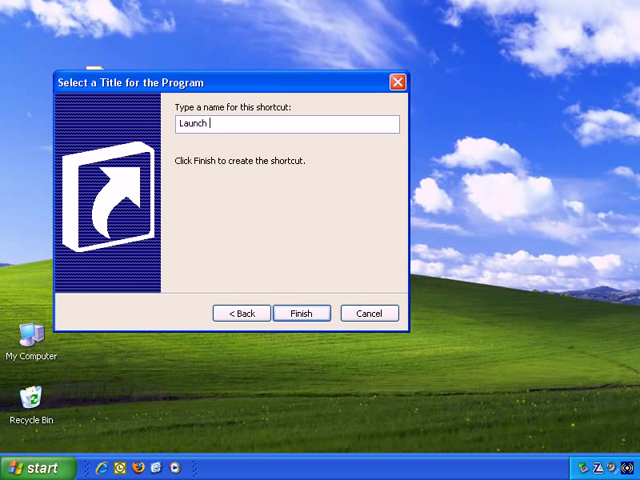
{"action": "type", "text": "Excel"}
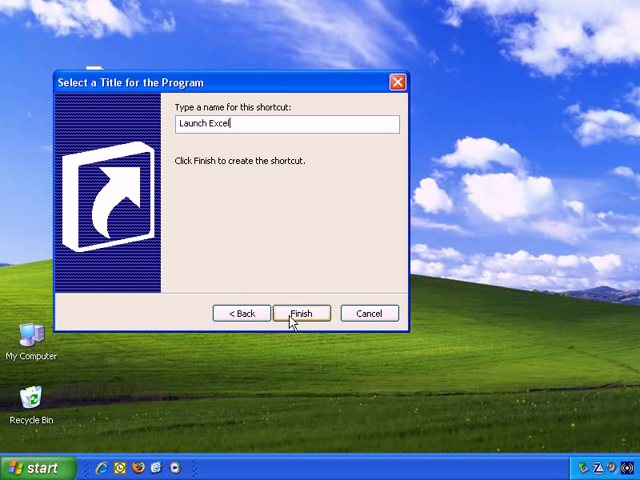
{"action": "left_click", "coordinate": [302, 313]}
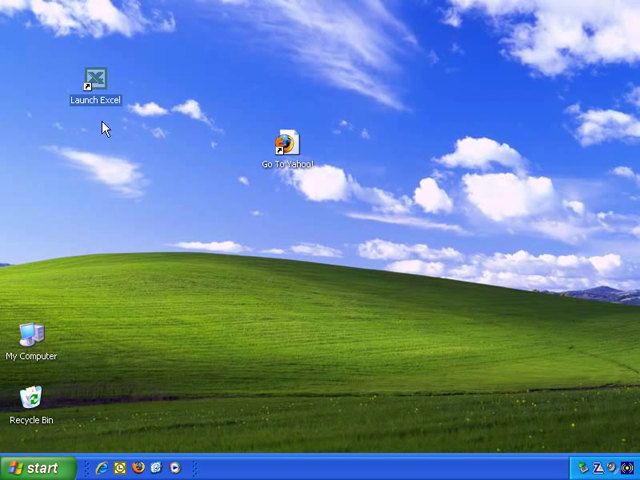
{"action": "mouse_move", "coordinate": [263, 222]}
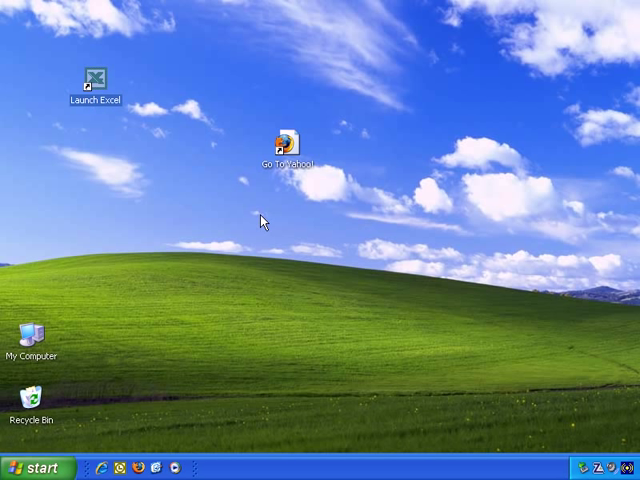
Drag the Launch Excel icon to sit directly below Go To Yahoo!
{"action": "left_click_drag", "start_coordinate": [95, 80], "coordinate": [288, 210]}
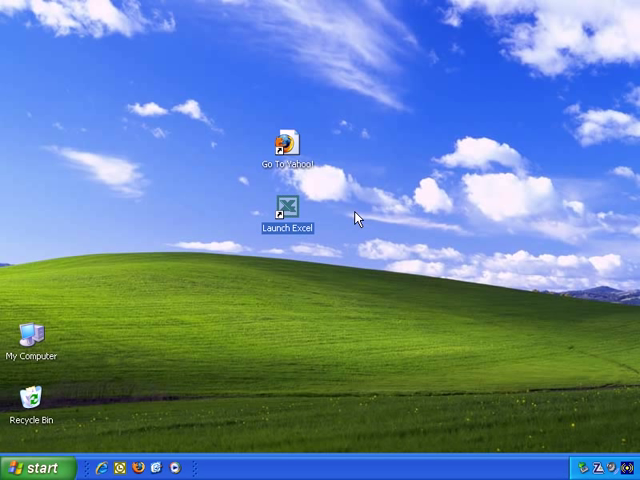
{"action": "mouse_move", "coordinate": [344, 219]}
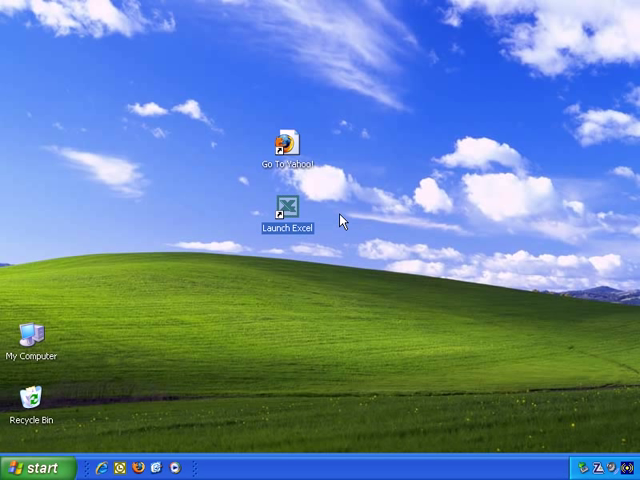
{"action": "mouse_move", "coordinate": [78, 455]}
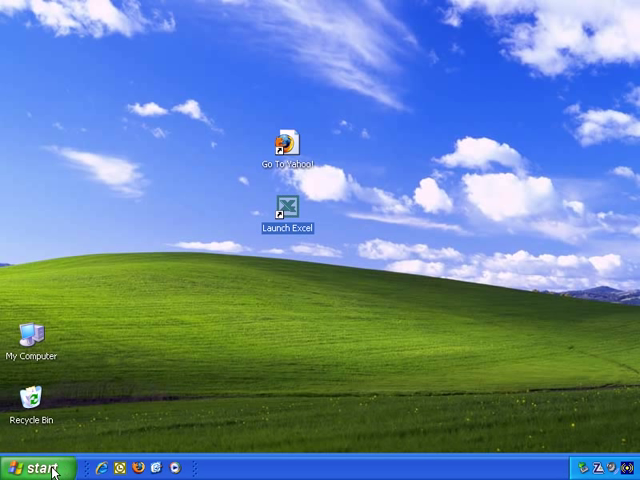
{"action": "left_click", "coordinate": [38, 467]}
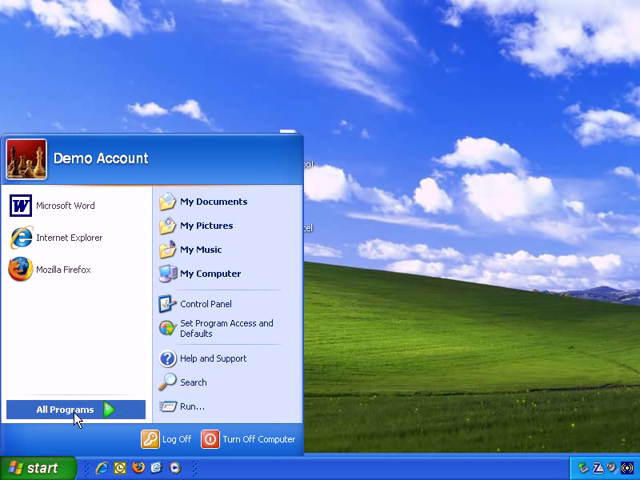
{"action": "left_click", "coordinate": [62, 410]}
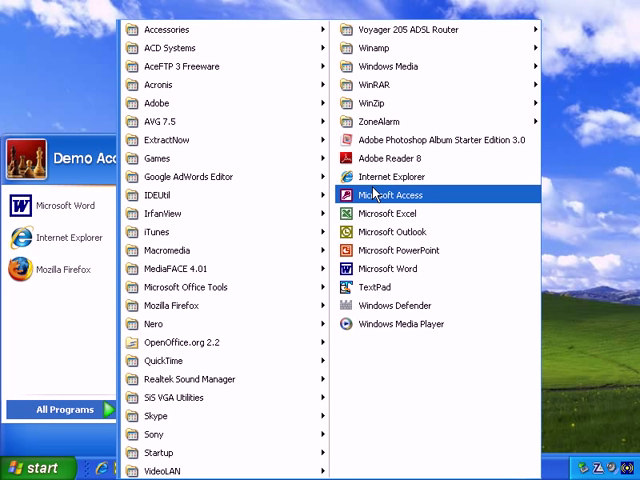
{"action": "mouse_move", "coordinate": [190, 379]}
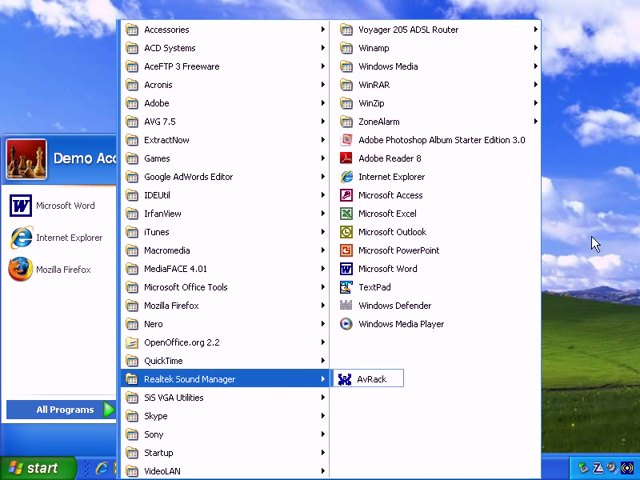
{"action": "mouse_move", "coordinate": [580, 172]}
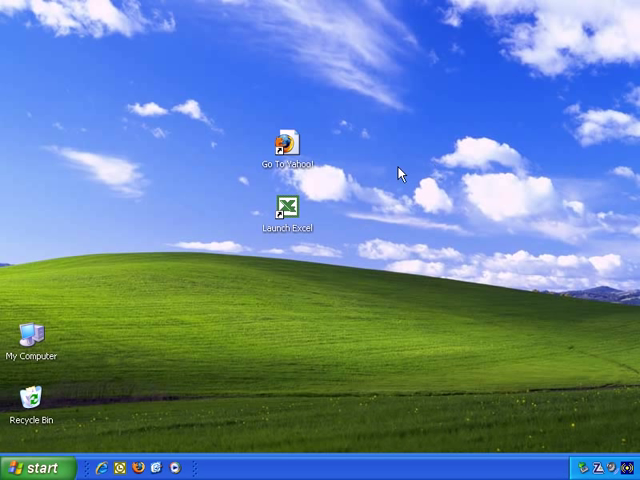
{"action": "mouse_move", "coordinate": [362, 197]}
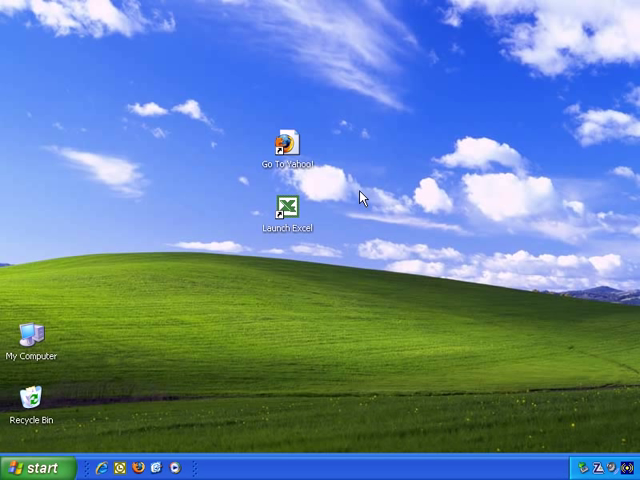